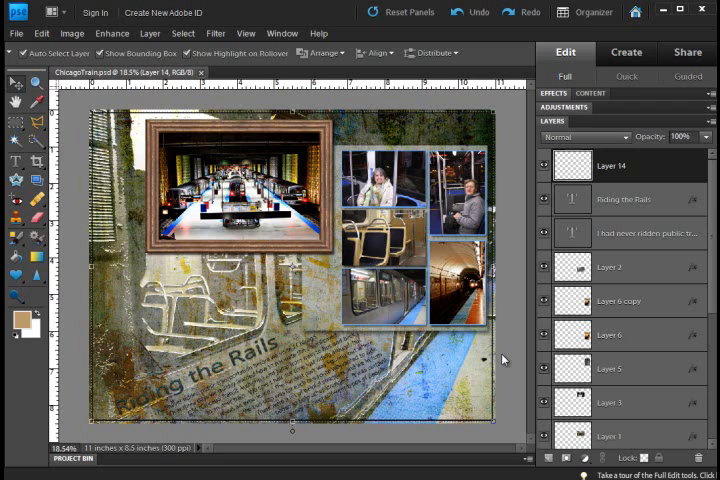
pyautogui.moveTo(504, 360)
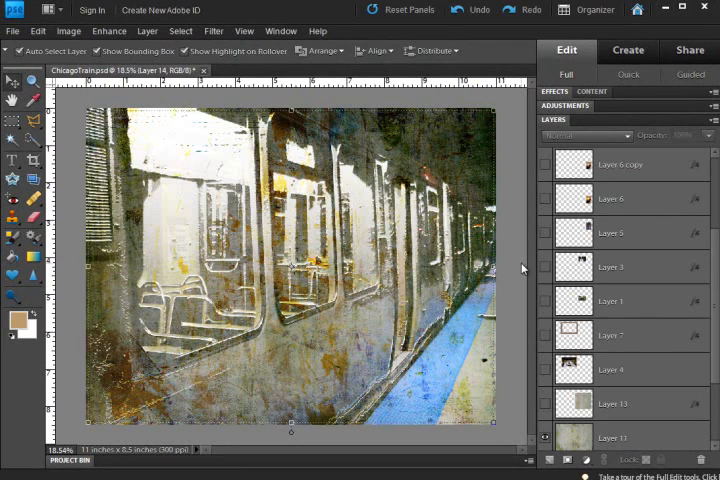
pyautogui.moveTo(624, 302)
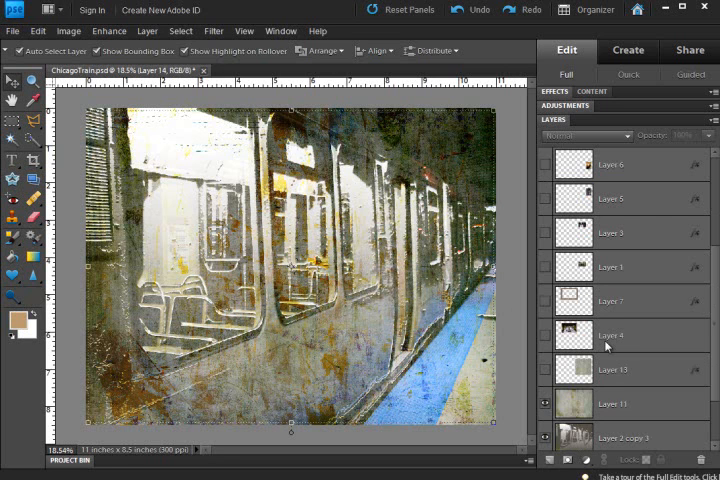
# Scroll the Layers panel to the texture layers and hide them, leaving the dark train photo
pyautogui.scroll(-3)
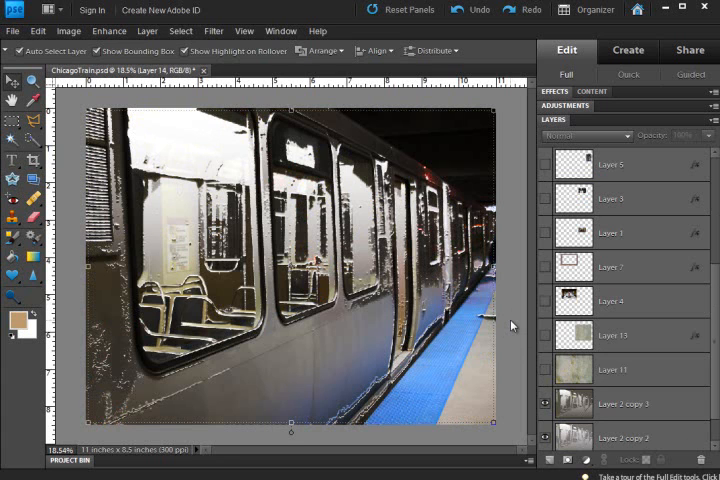
pyautogui.moveTo(630, 318)
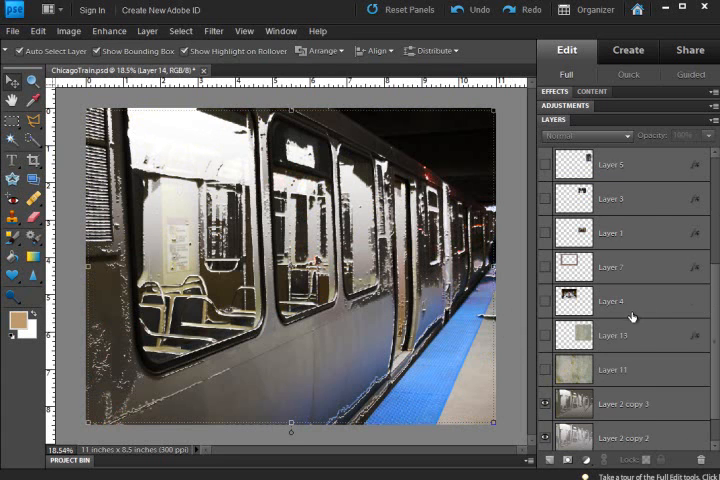
pyautogui.scroll(-3)
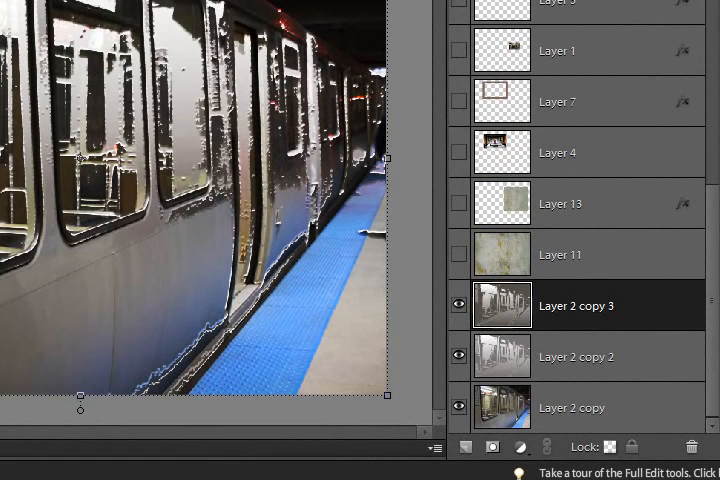
# Select Layer 2 copy 2 and toggle its visibility to compare against the original-colour photo
pyautogui.click(576, 356)
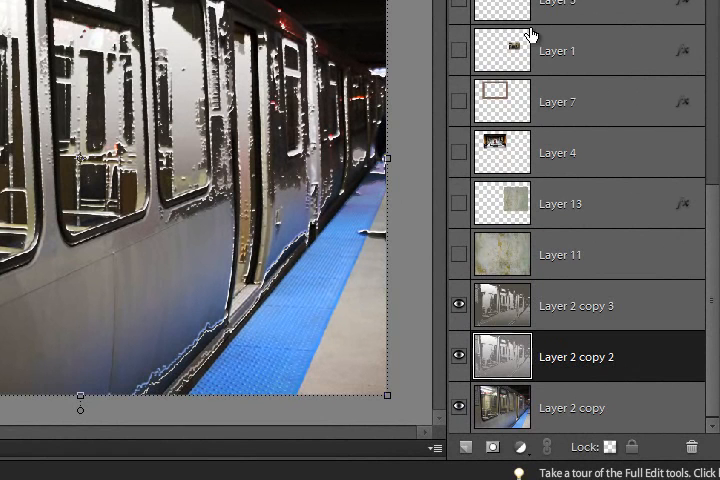
pyautogui.moveTo(612, 410)
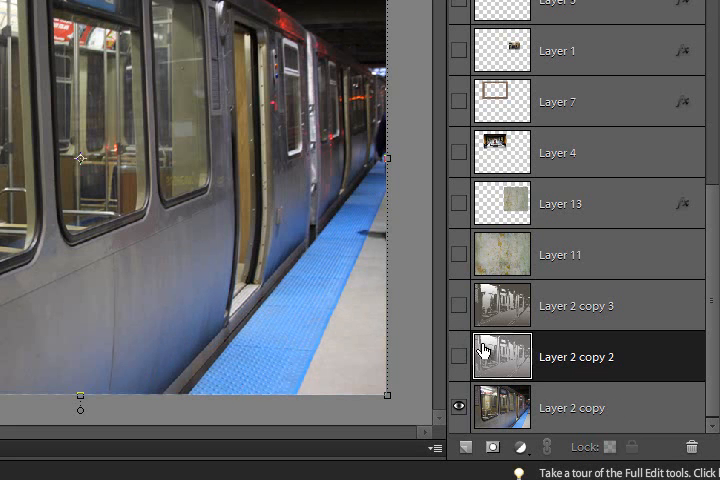
pyautogui.click(458, 304)
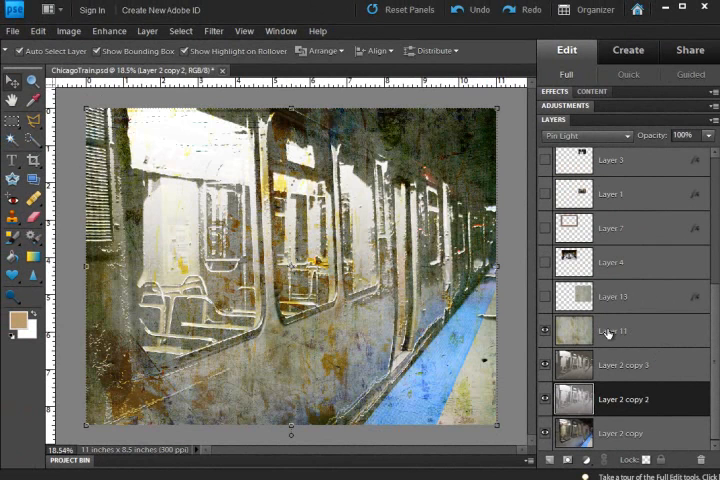
pyautogui.moveTo(544, 332)
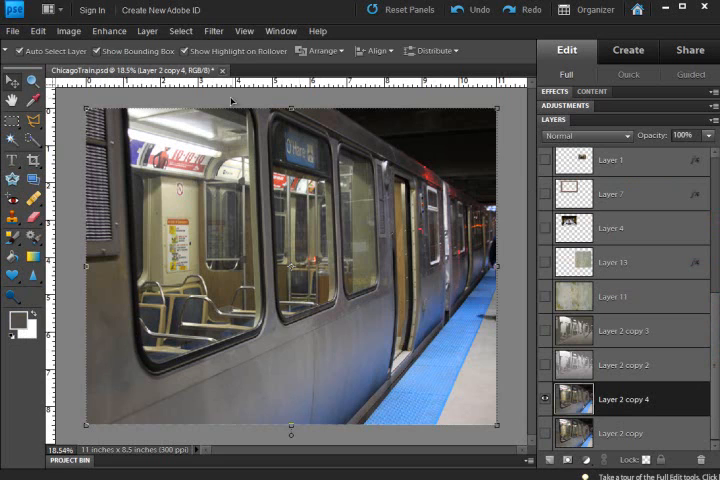
# Choose Filter > Sketch > Plaster for Layer 2 copy 4 to open the Filter Gallery
pyautogui.click(214, 32)
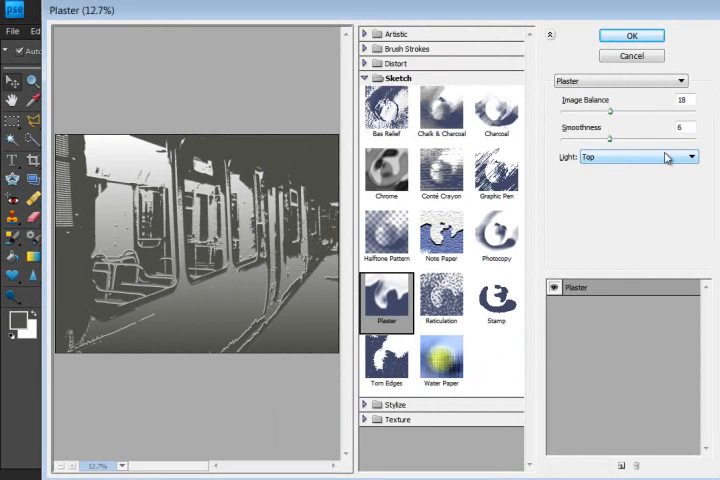
# Set the Plaster filter's Light direction to Top Right
pyautogui.click(690, 156)
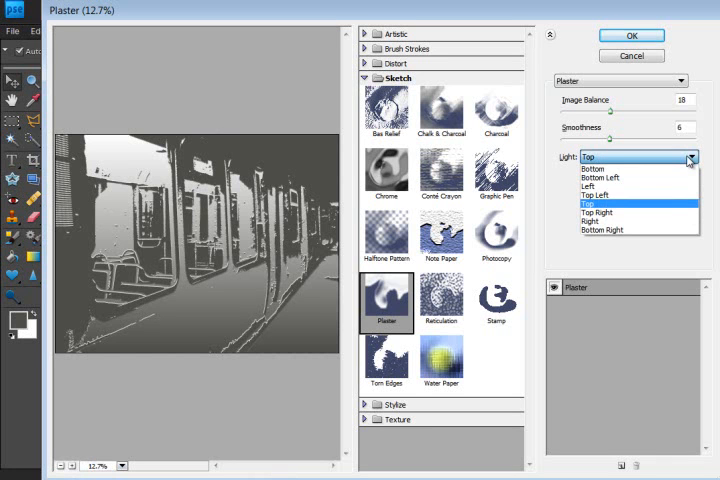
pyautogui.moveTo(616, 204)
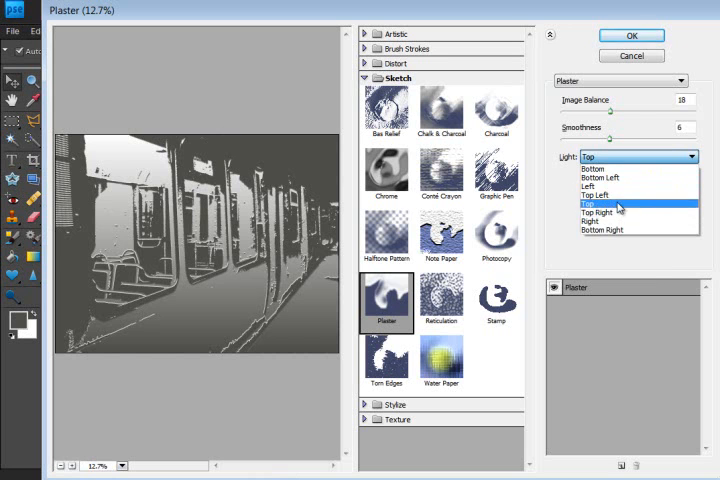
pyautogui.click(598, 212)
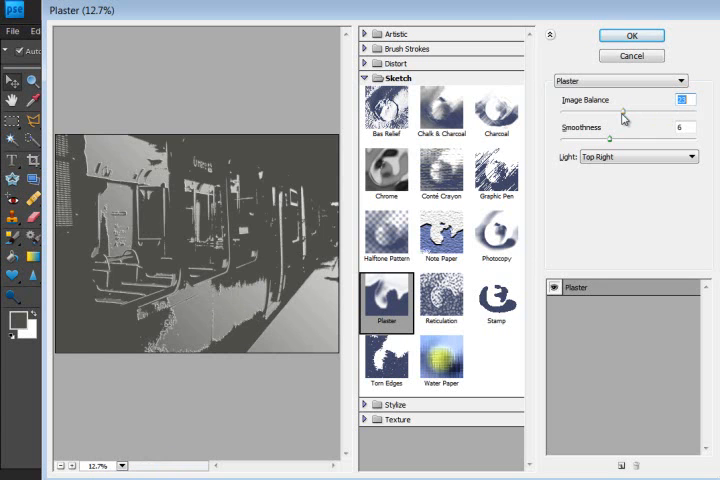
pyautogui.moveTo(186, 324)
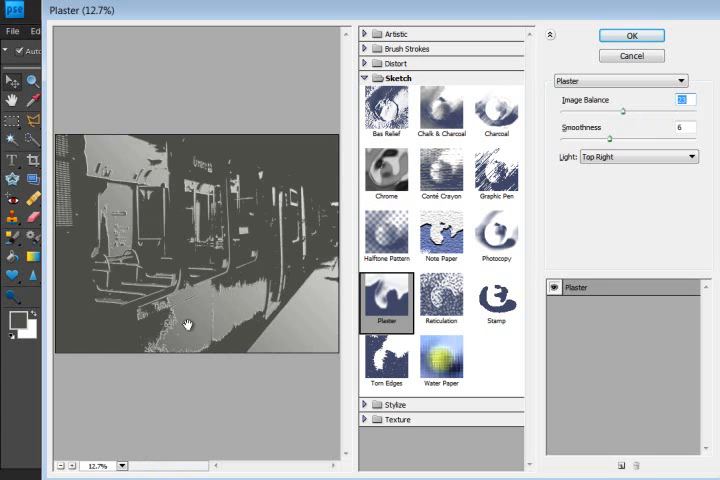
pyautogui.moveTo(624, 116)
pyautogui.write('15')
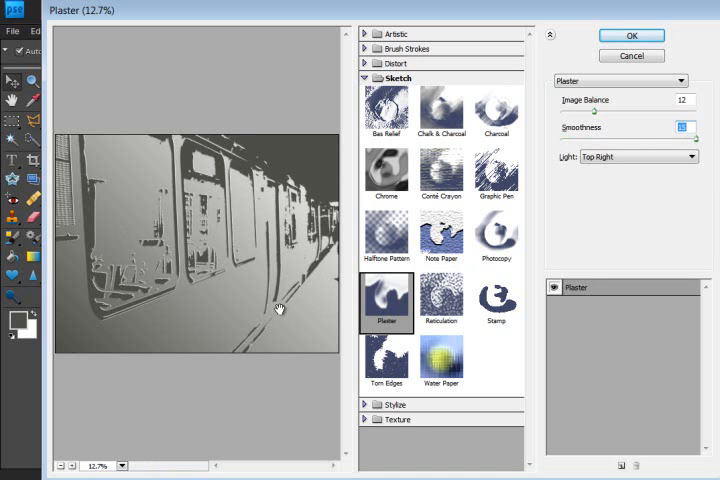
pyautogui.moveTo(244, 308)
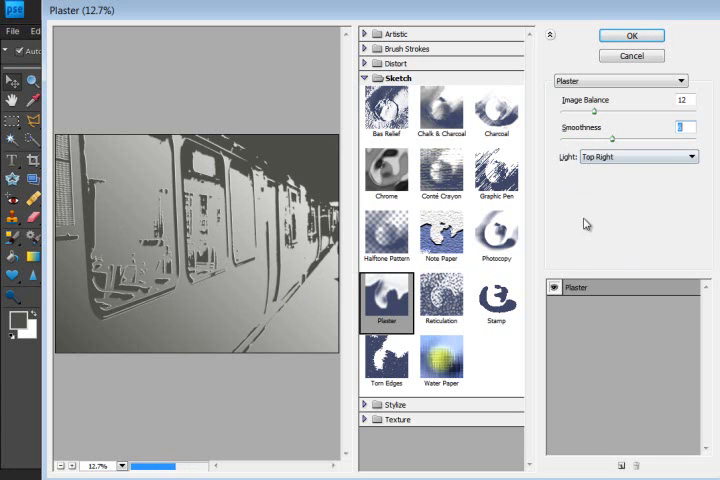
# Apply the Plaster filter to Layer 2 copy 4, then hide that layer so the canvas is empty
pyautogui.moveTo(592, 138); pyautogui.dragTo(604, 138)
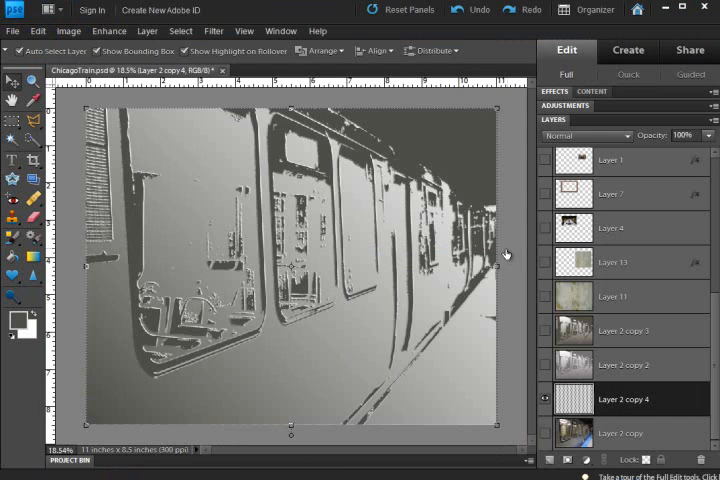
pyautogui.moveTo(308, 264)
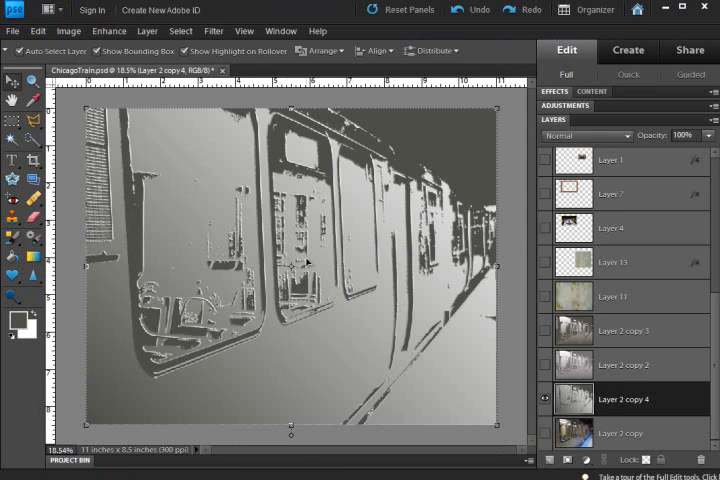
pyautogui.scroll(-3)
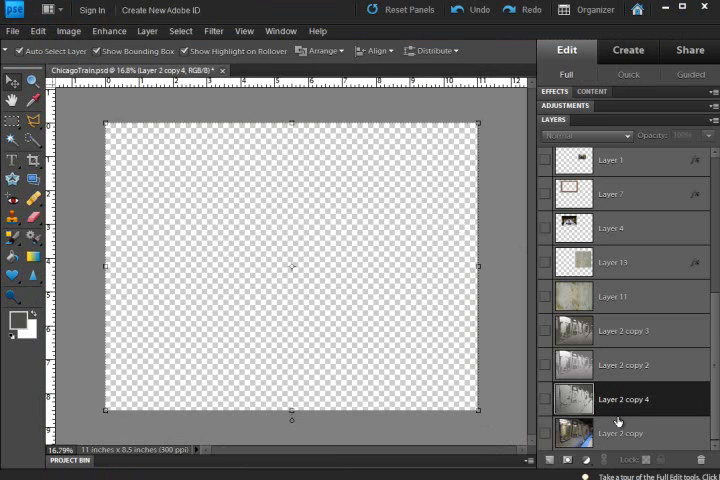
# Select Layer 2 copy 5 and set the foreground colour to a light blue
pyautogui.click(624, 432)
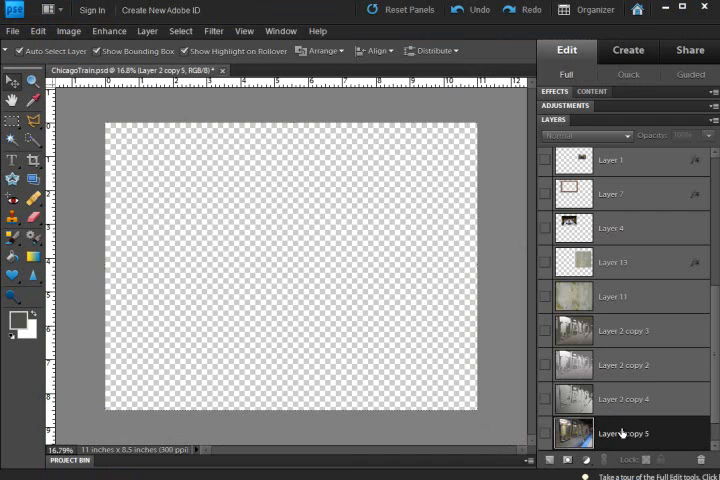
pyautogui.click(548, 432)
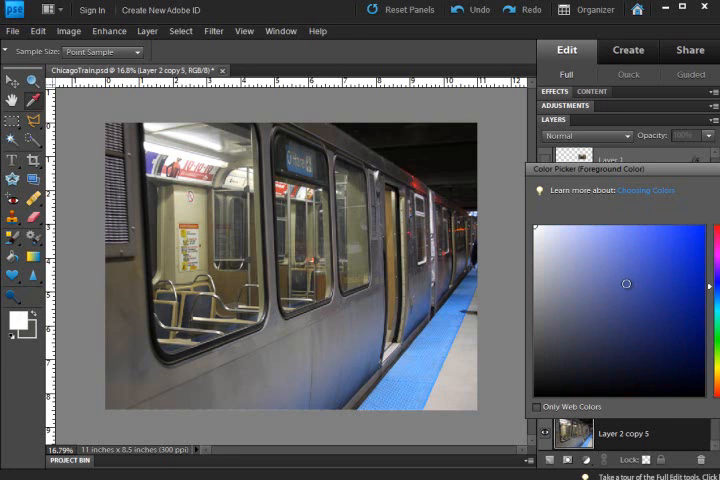
pyautogui.click(618, 236)
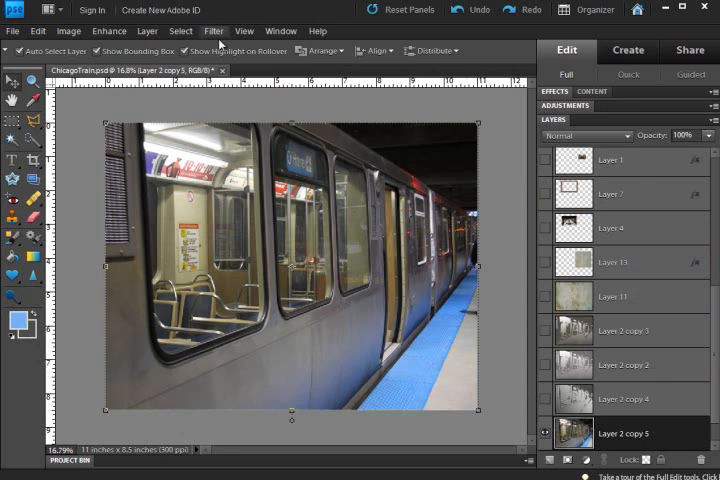
# Apply Filter > Sketch > Plaster to Layer 2 copy 5, producing a light blue relief
pyautogui.click(212, 32)
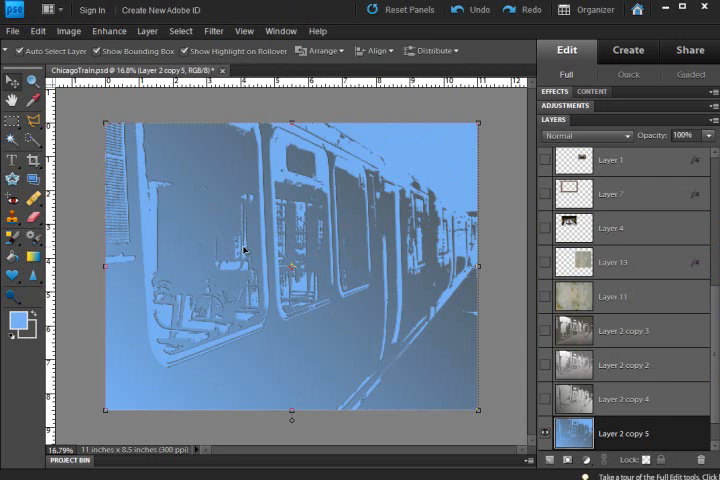
pyautogui.moveTo(428, 212)
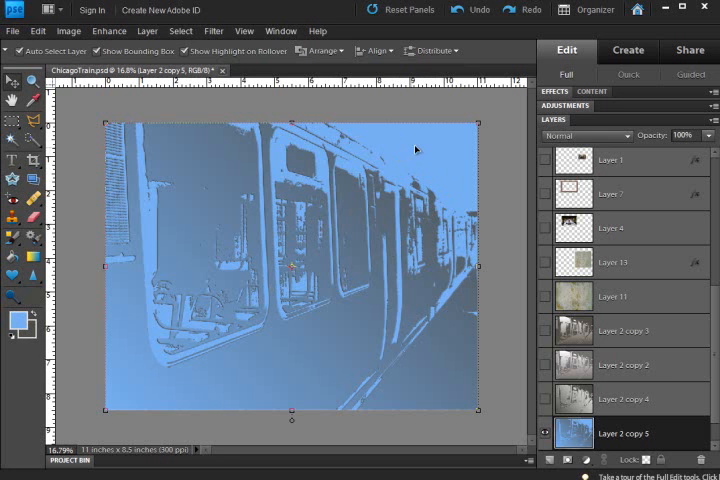
pyautogui.scroll(-3)
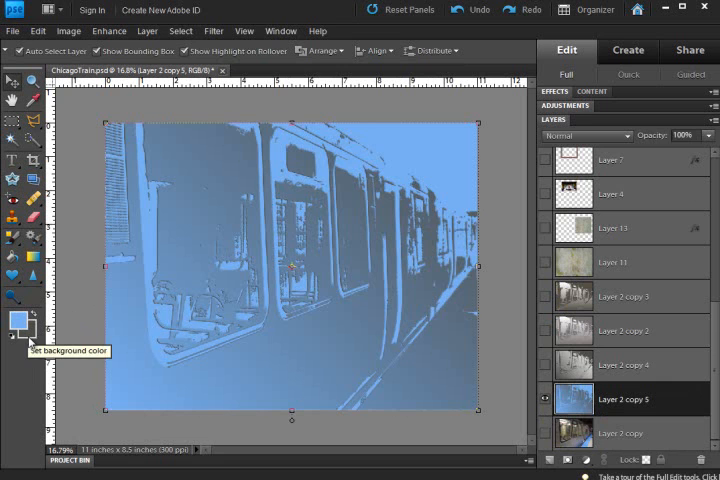
pyautogui.moveTo(398, 336)
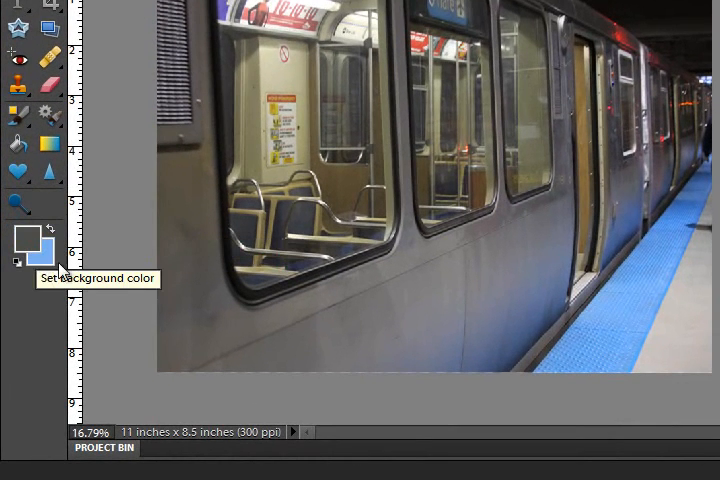
pyautogui.moveTo(192, 320)
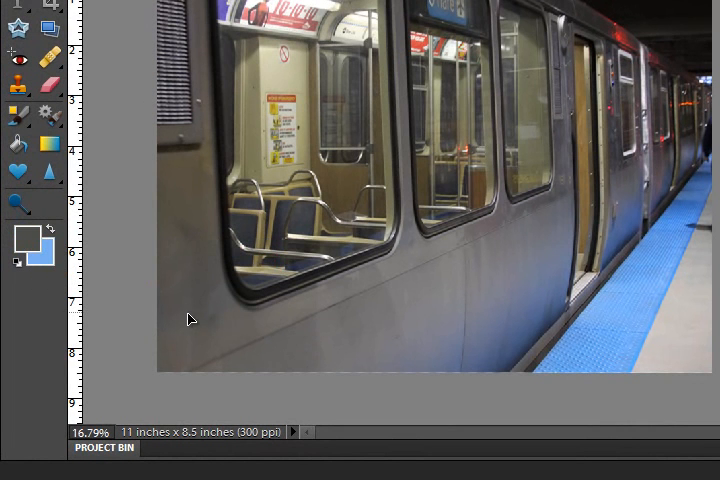
pyautogui.moveTo(30, 244)
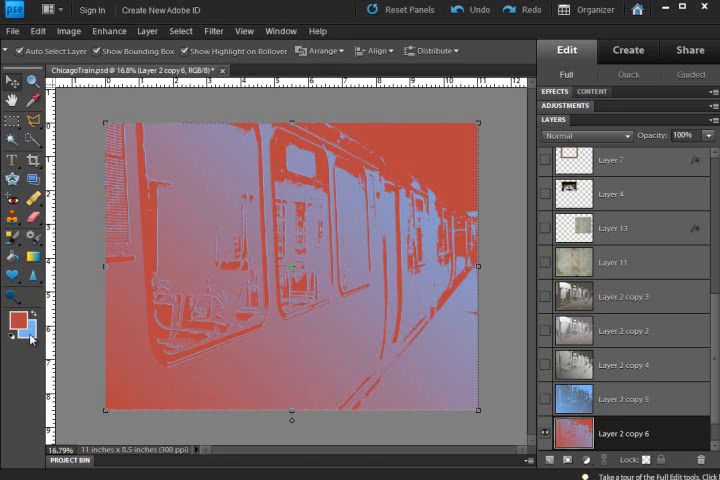
pyautogui.moveTo(376, 236)
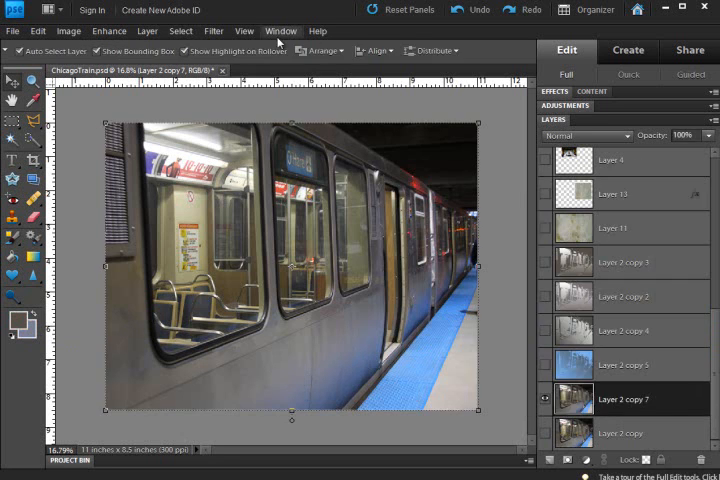
# Apply a gray Plaster relief to Layer 2 copy 7, then set Layer 2 copy 4's blend mode to Vivid Light
pyautogui.click(212, 32)
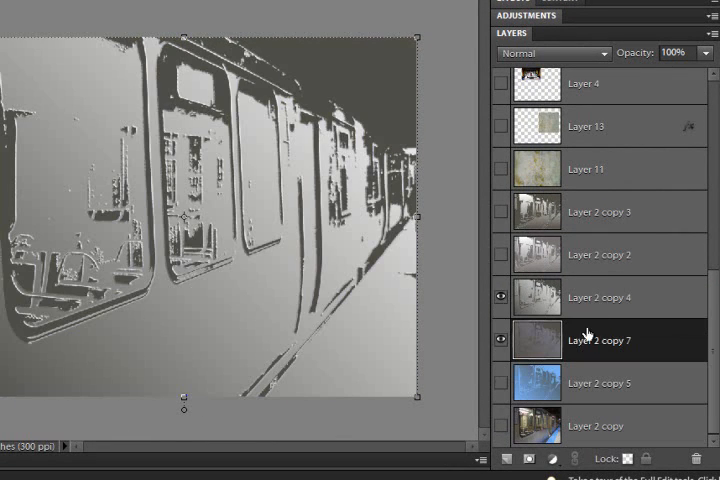
pyautogui.click(556, 52)
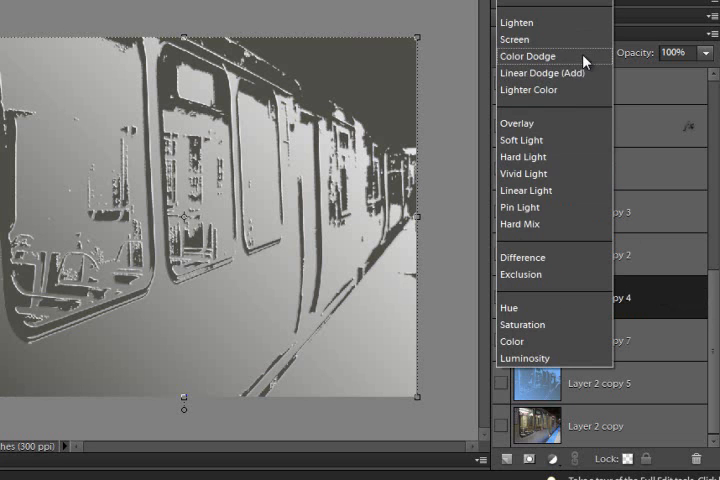
pyautogui.click(524, 172)
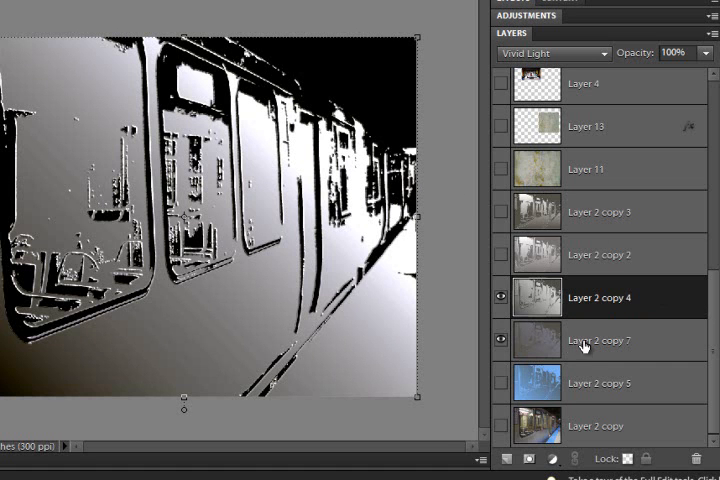
# Show the original Layer 2 copy photo and set Layer 2 copy 7's blend mode to Color Dodge
pyautogui.click(596, 424)
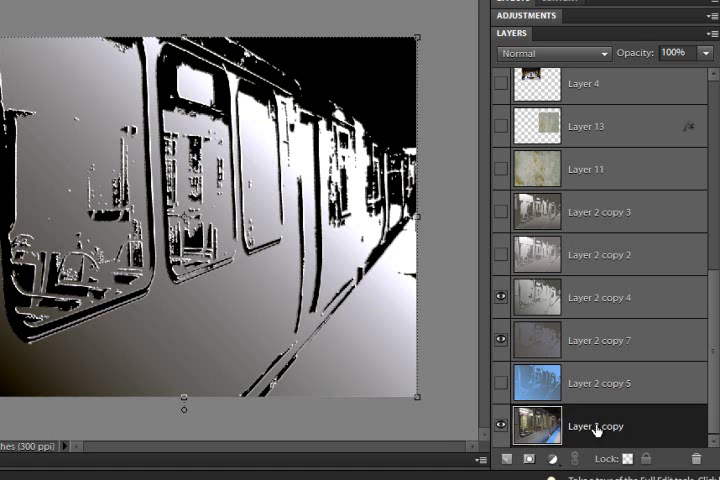
pyautogui.click(600, 340)
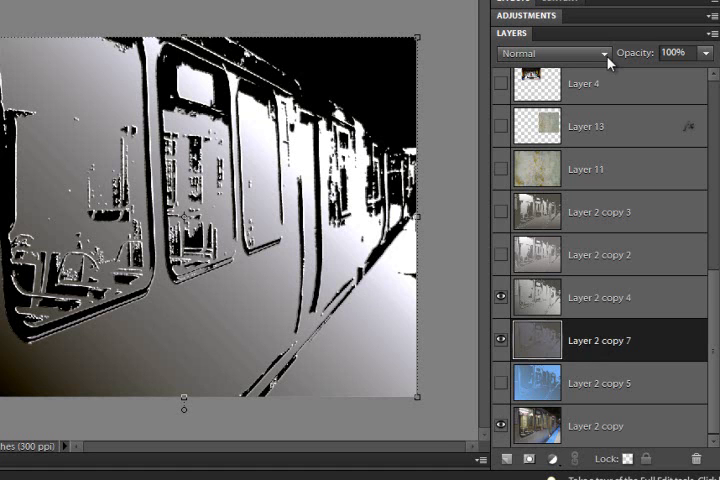
pyautogui.click(554, 52)
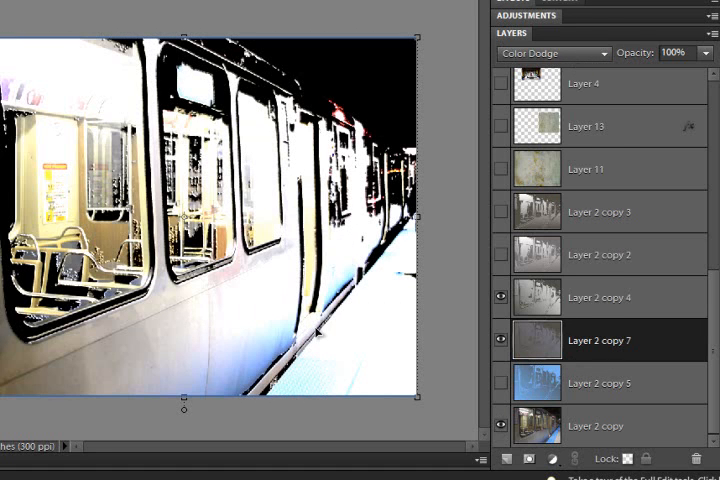
pyautogui.moveTo(336, 340)
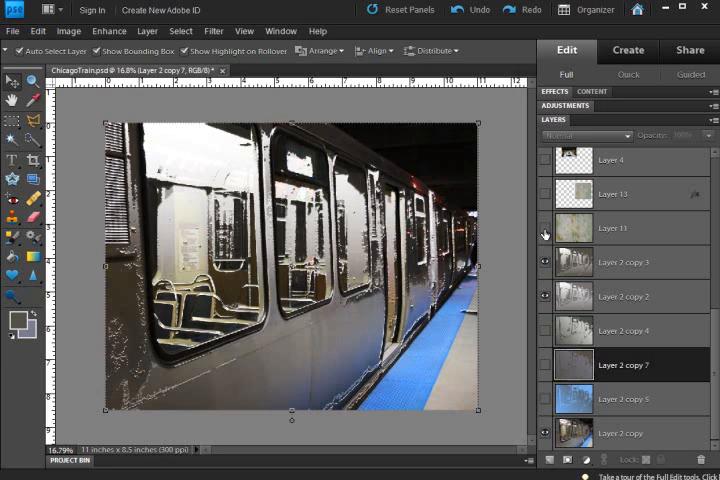
# Switch to the subway scrapbook layout document from the Project Bin
pyautogui.click(544, 234)
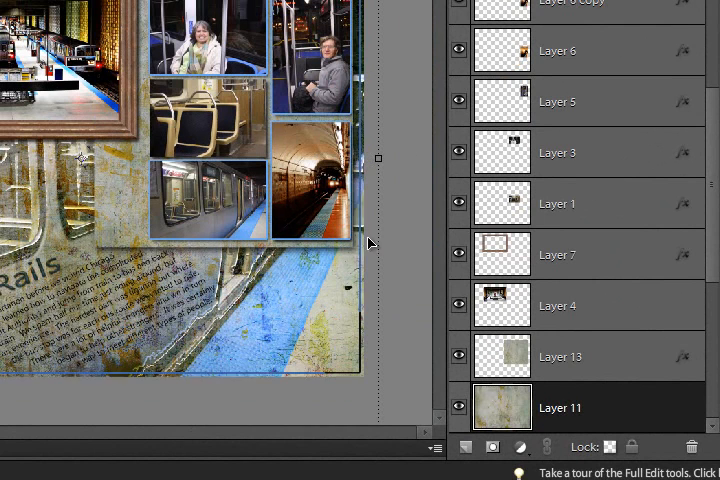
pyautogui.moveTo(408, 280)
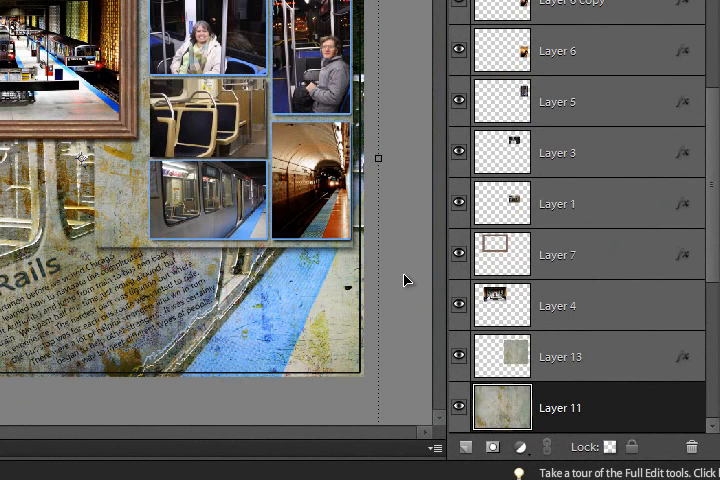